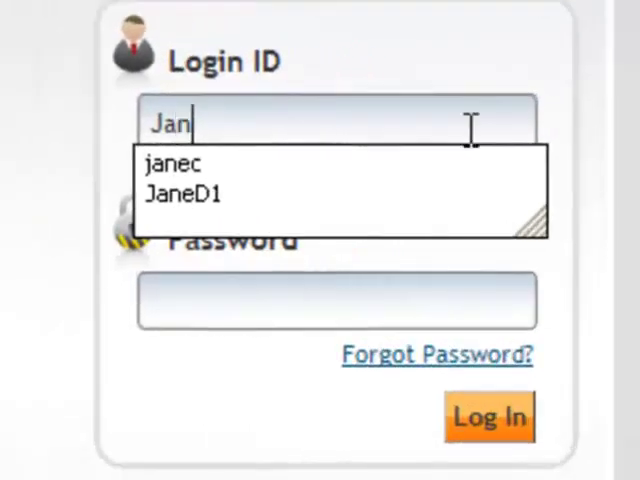
Step: Log in using the suggested login ID and the account password
type("e")
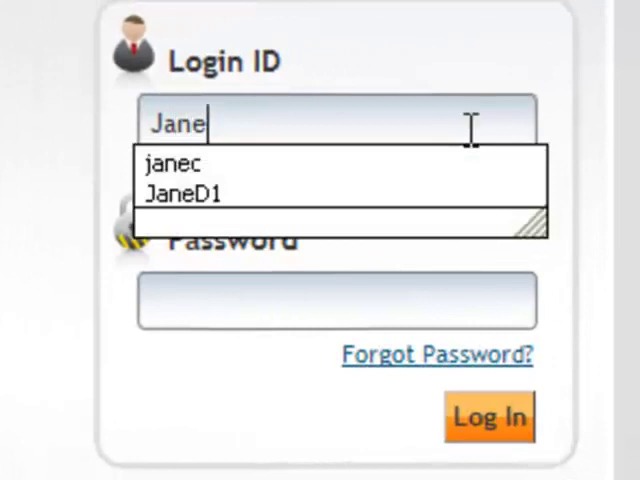
left_click(188, 194)
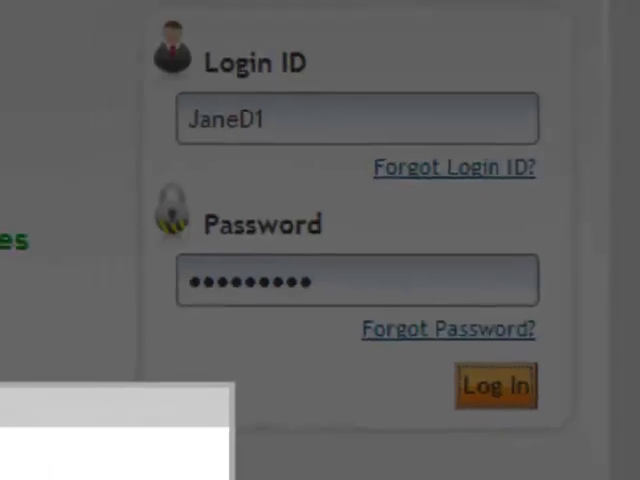
left_click(497, 386)
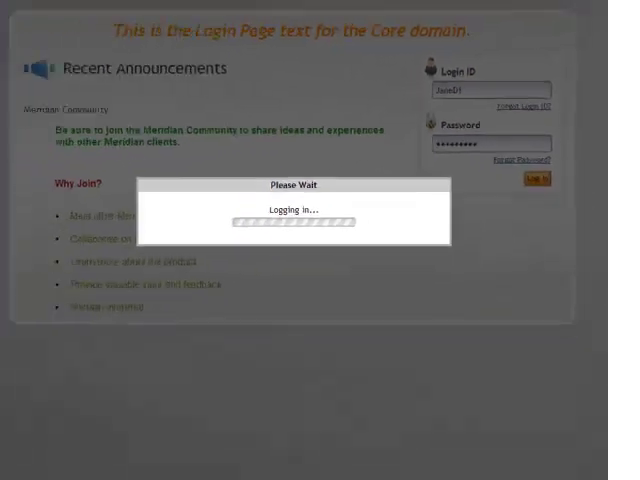
Step: From My Homepage, browse the collaboration and Learning Center menus in the top navigation
left_click(539, 182)
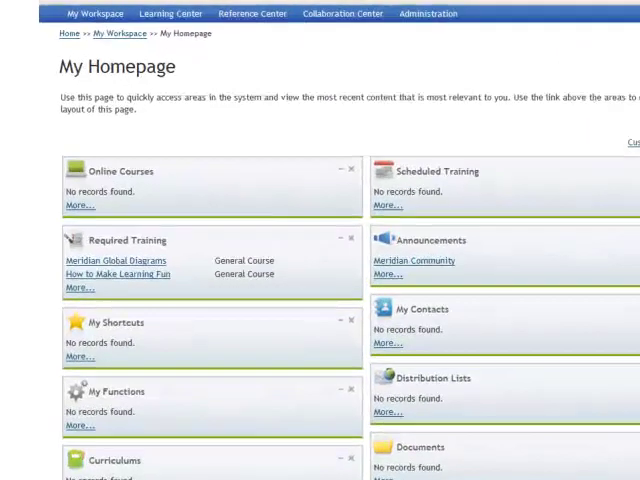
left_click(488, 21)
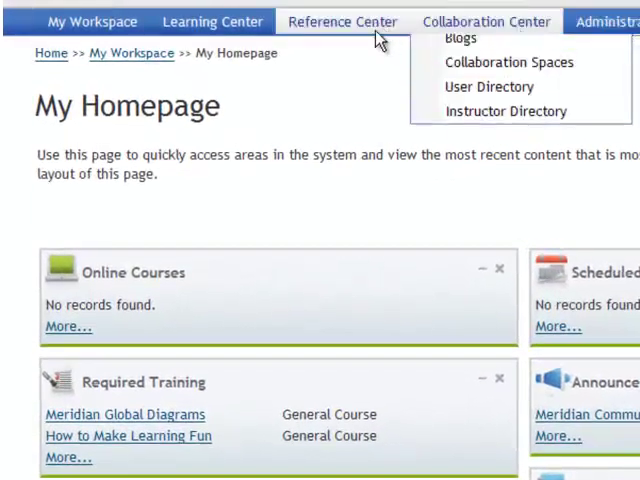
left_click(211, 21)
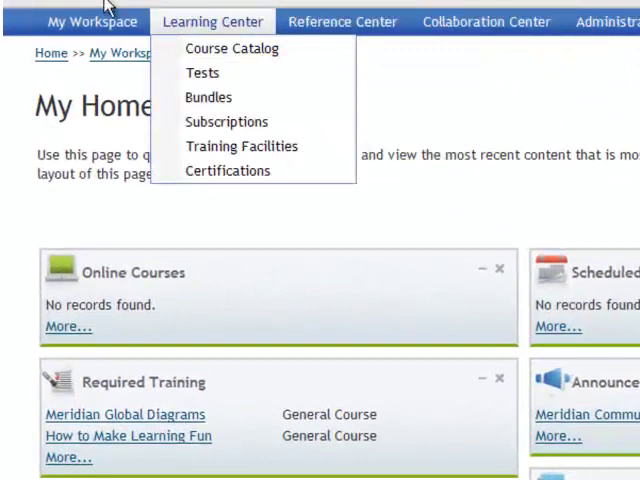
left_click(99, 21)
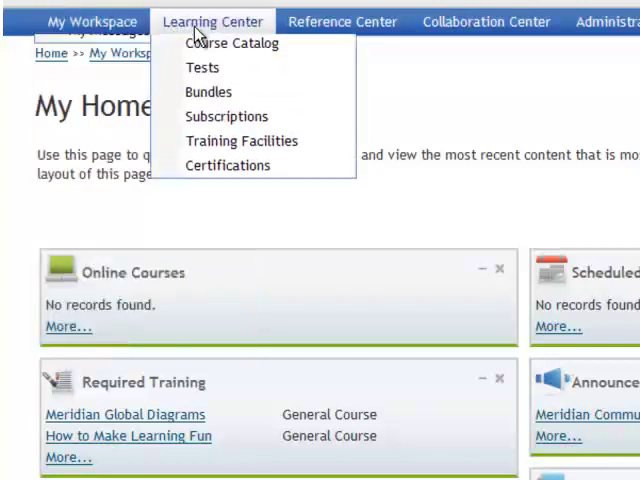
mouse_move(231, 52)
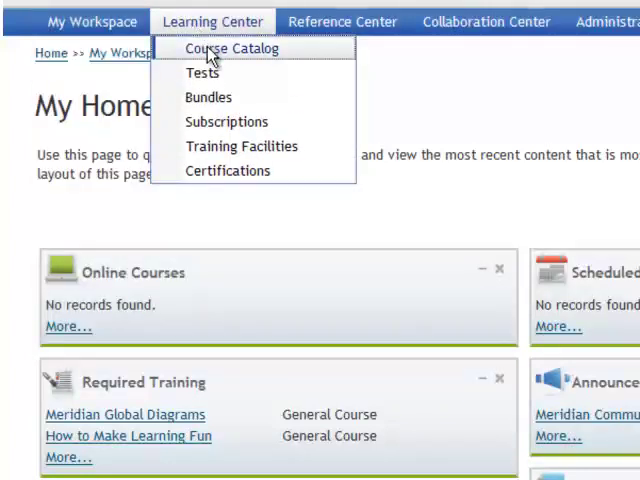
Step: Search the Course Catalog for 'personal', returning three courses including Personal Finance 101
left_click(230, 48)
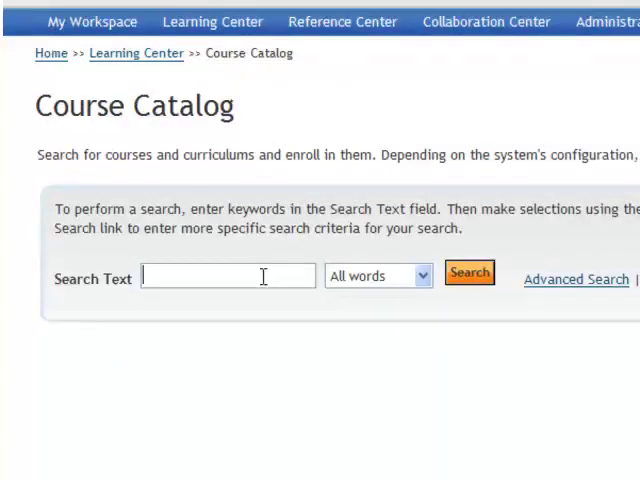
type("personal")
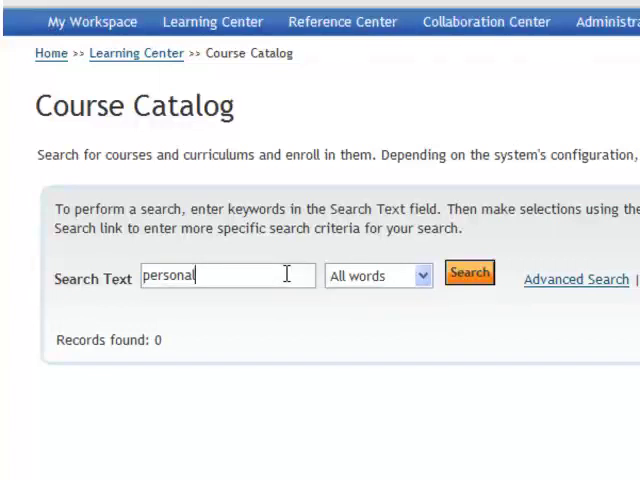
left_click(469, 273)
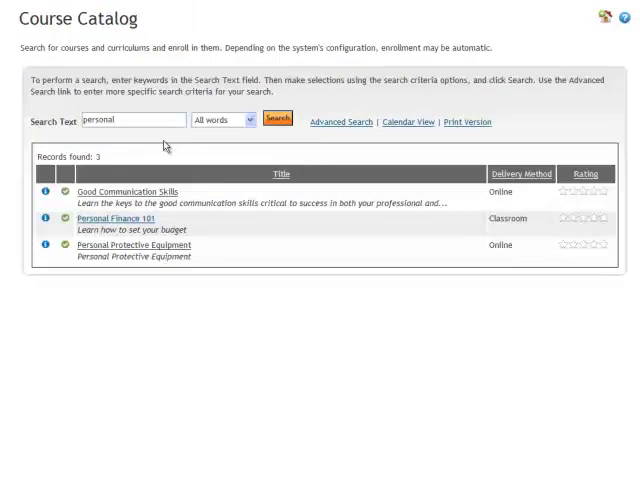
mouse_move(130, 276)
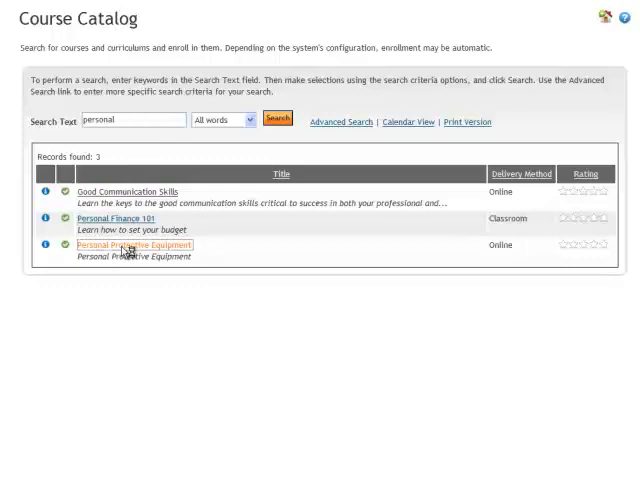
Step: Enroll in Personal Protective Equipment for credit in normal mode
left_click(130, 245)
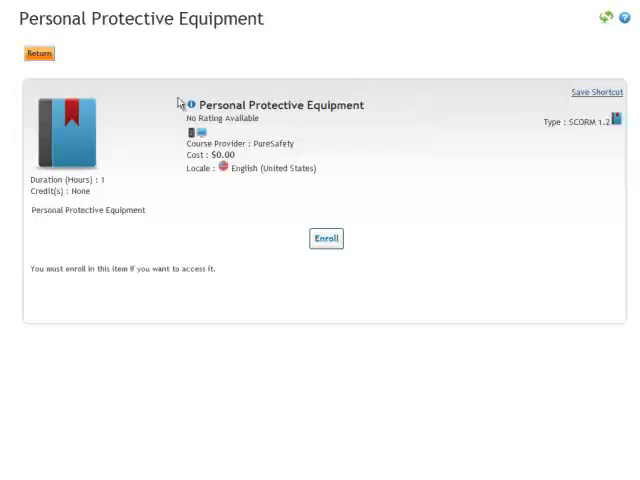
mouse_move(338, 279)
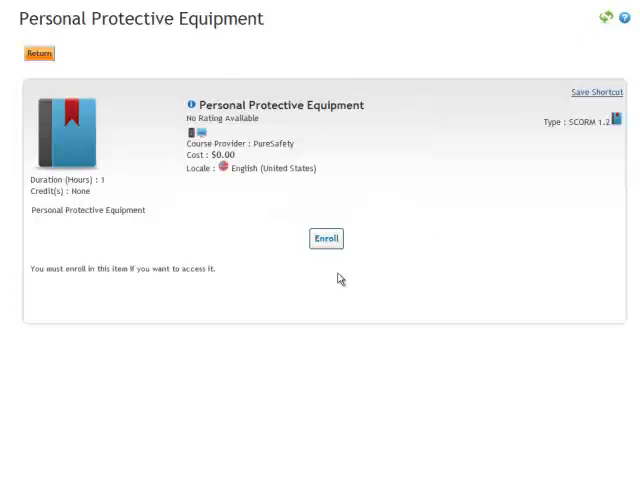
mouse_move(329, 247)
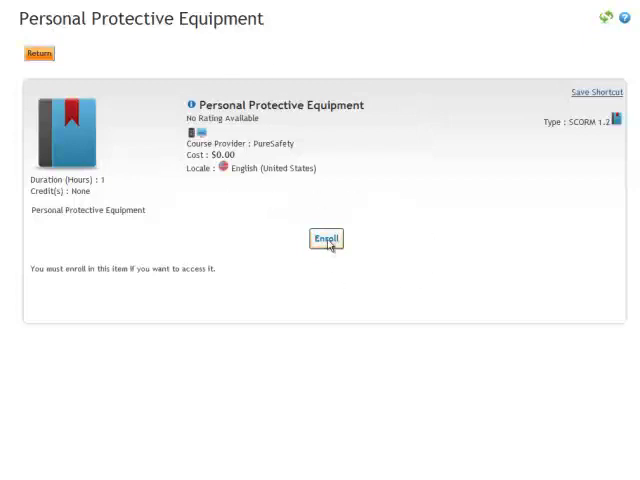
left_click(325, 239)
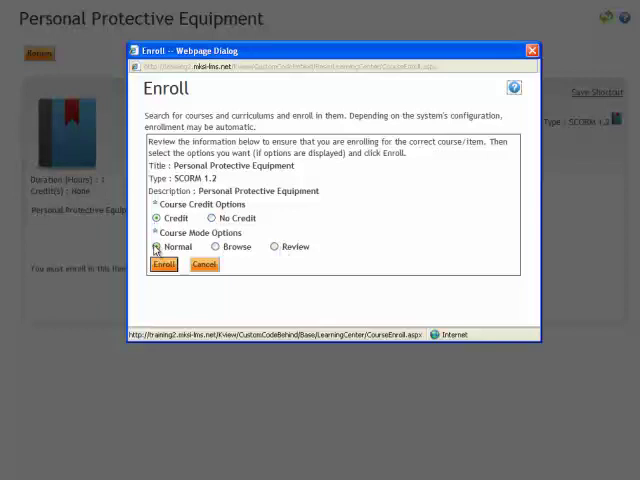
left_click(157, 247)
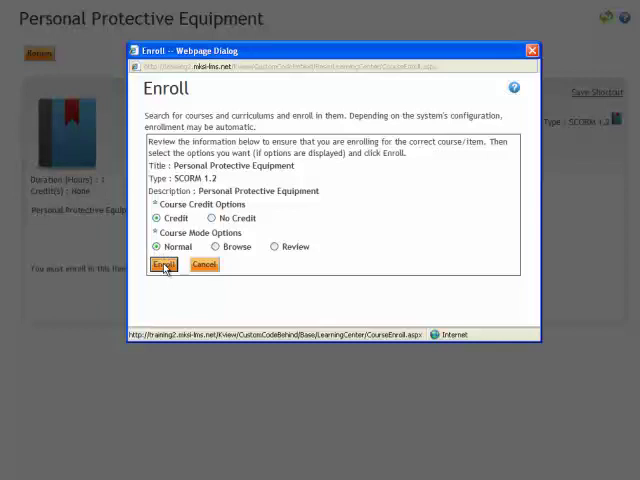
left_click(162, 264)
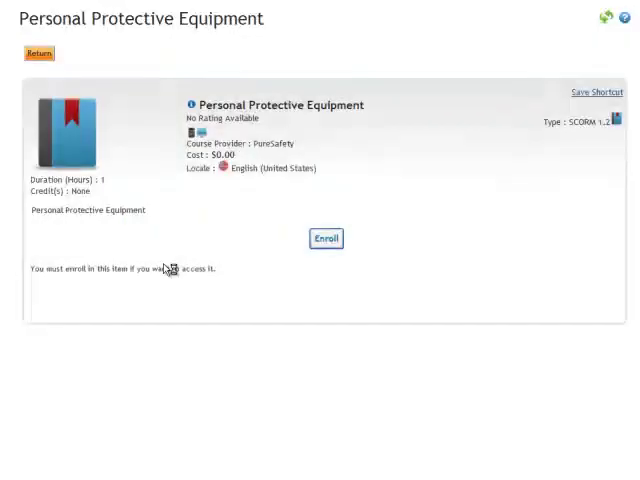
Step: Confirm Personal Protective Equipment shows 'You are enrolled' with Access Item available
left_click(325, 238)
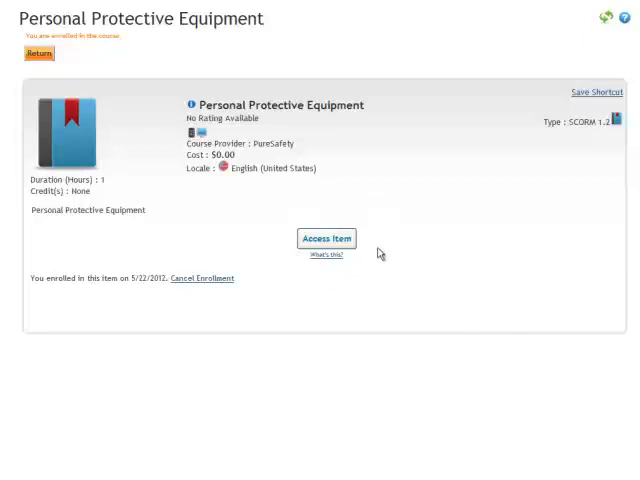
mouse_move(201, 286)
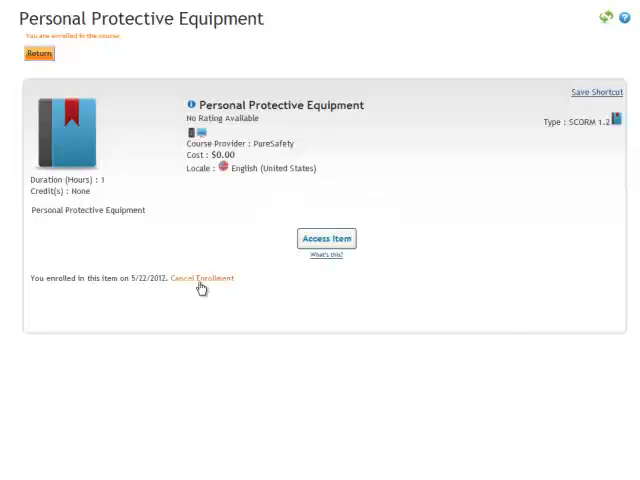
mouse_move(333, 272)
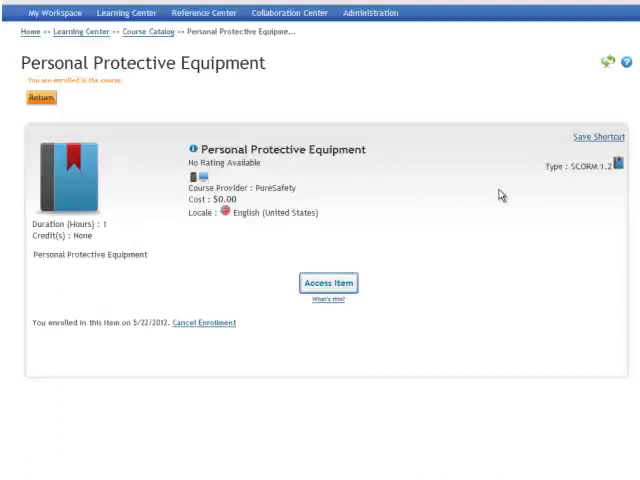
mouse_move(144, 39)
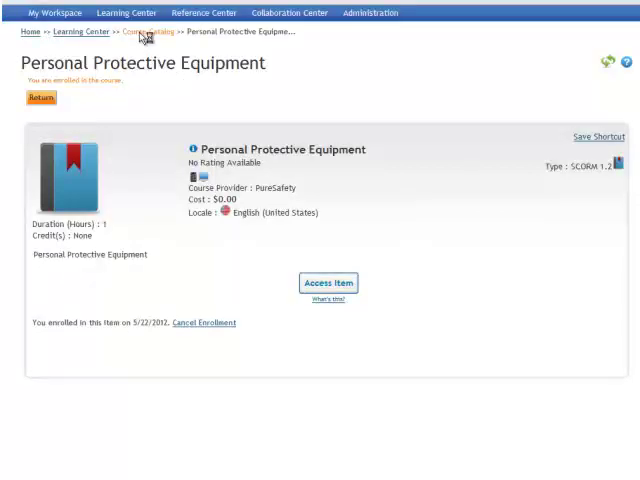
Step: Search the catalog for 'business' and open the Business Processes 101 details page
left_click(144, 40)
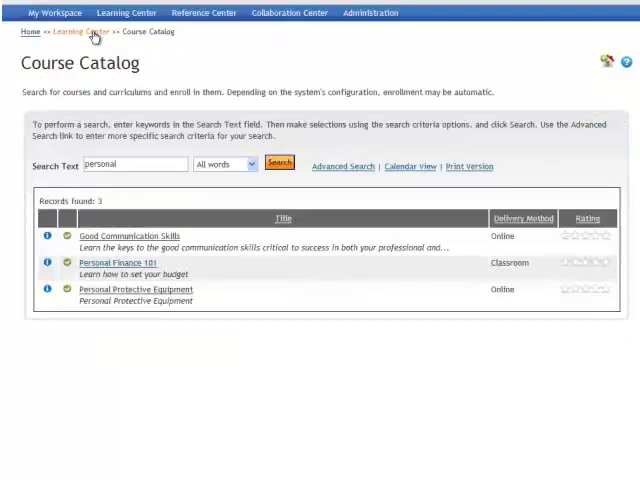
left_click(126, 12)
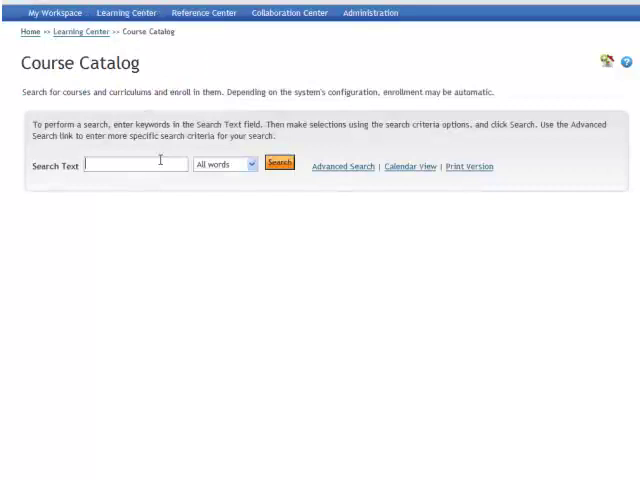
type("busines")
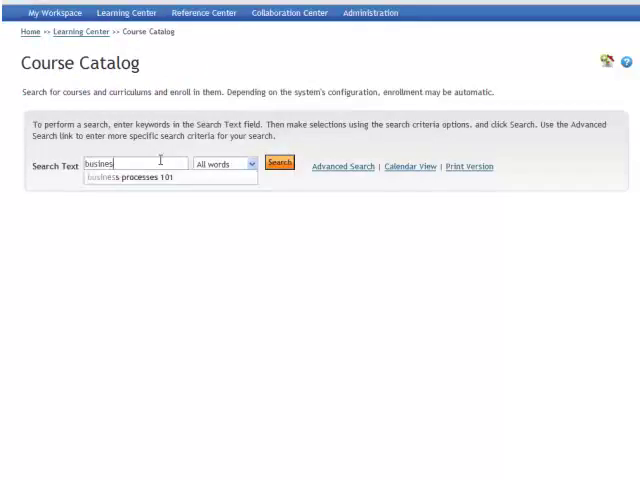
left_click(280, 163)
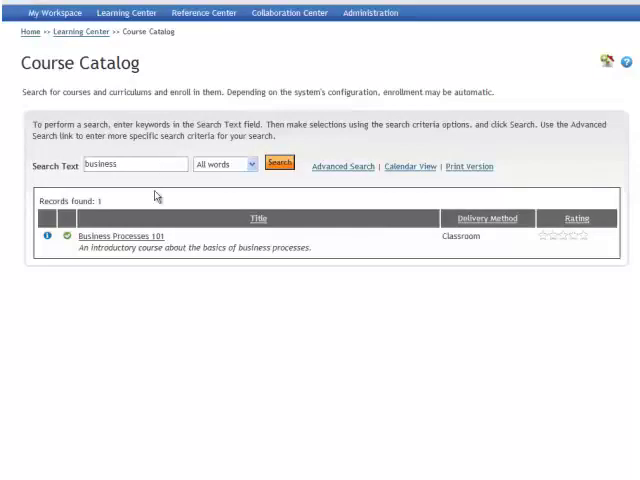
mouse_move(474, 264)
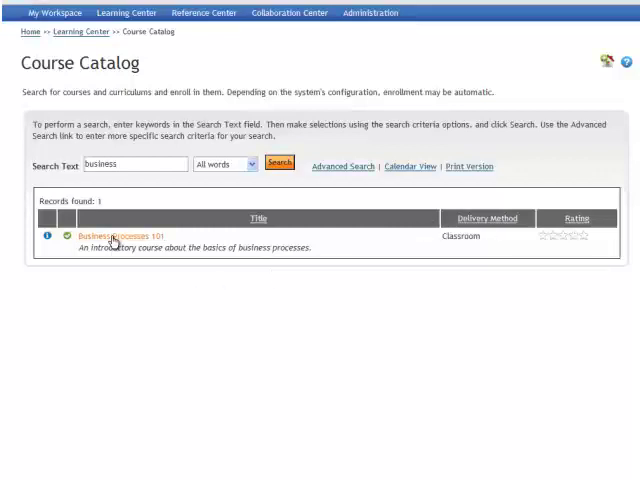
left_click(113, 235)
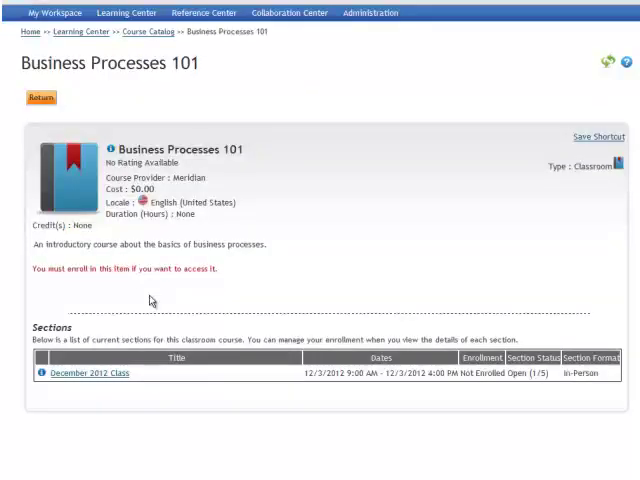
mouse_move(45, 309)
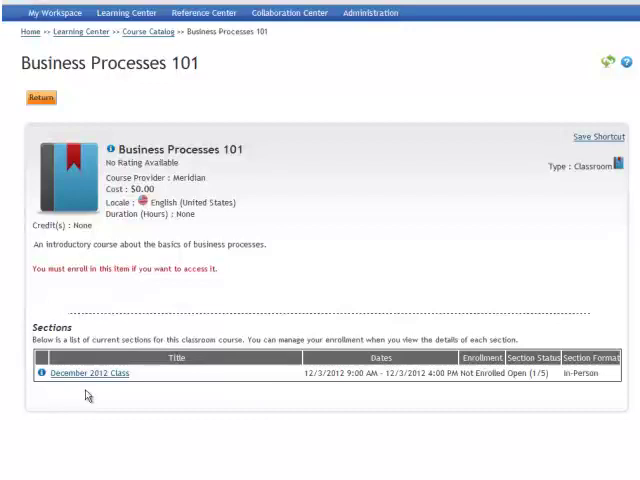
mouse_move(101, 381)
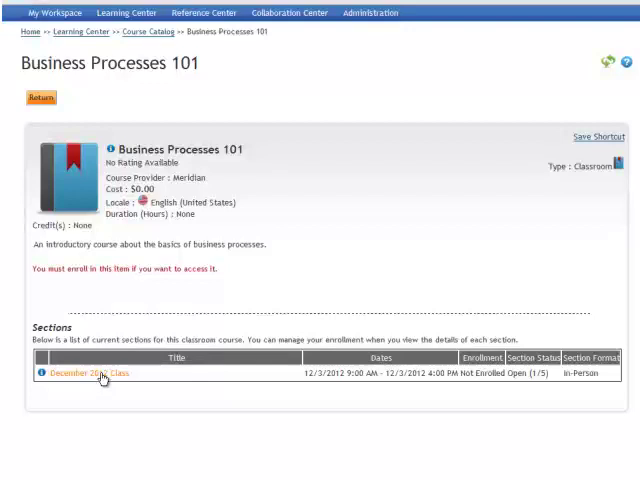
Step: Open the December 2012 Class section listed under Business Processes 101 Sections
left_click(72, 368)
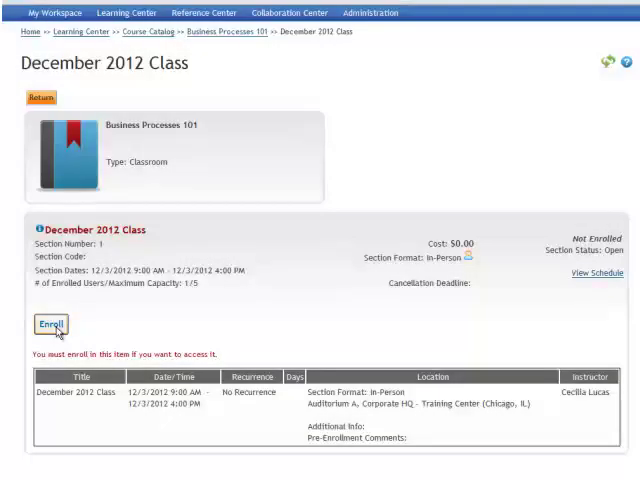
Step: Enroll in the December 2012 Class section, filling 2 of 5 seats
left_click(49, 323)
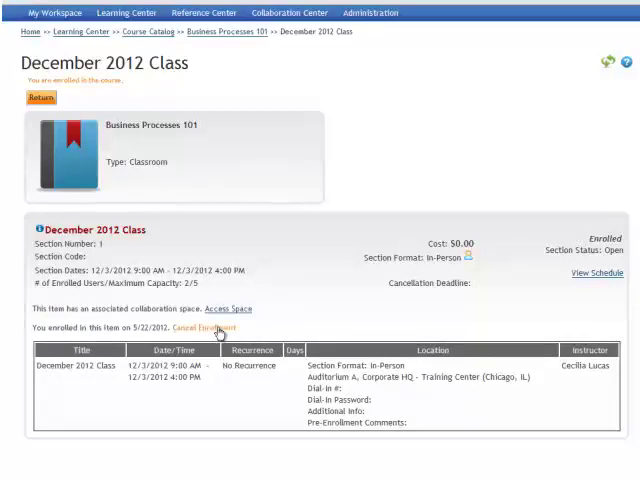
mouse_move(476, 322)
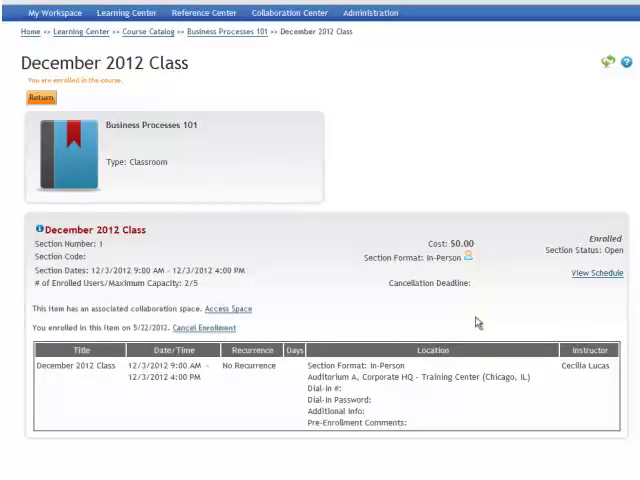
mouse_move(282, 94)
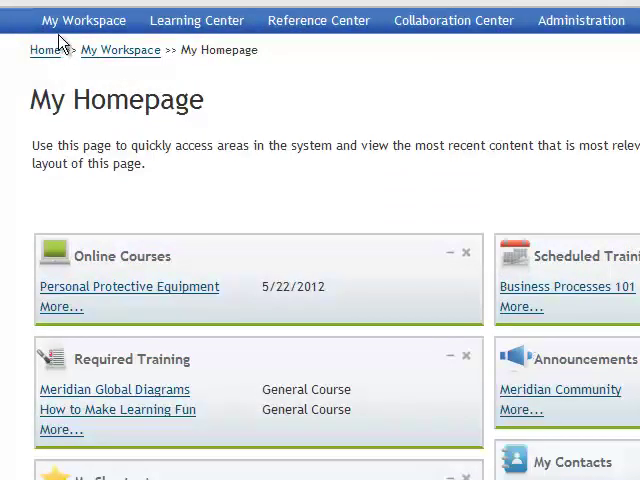
Step: Open My Transcript from My Workspace and view its two Training Assignments
left_click(83, 20)
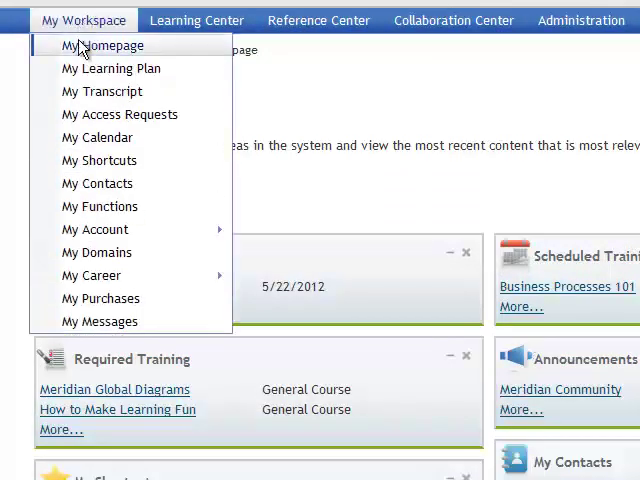
mouse_move(99, 321)
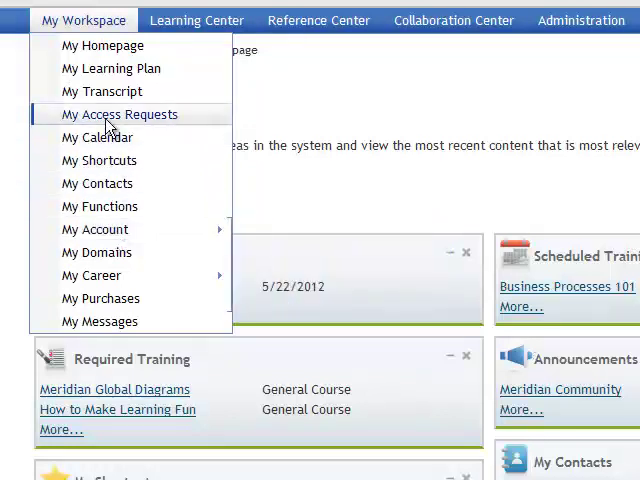
mouse_move(97, 91)
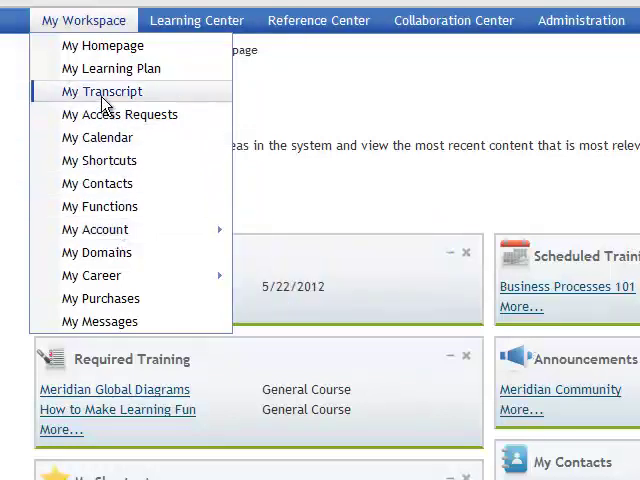
left_click(100, 91)
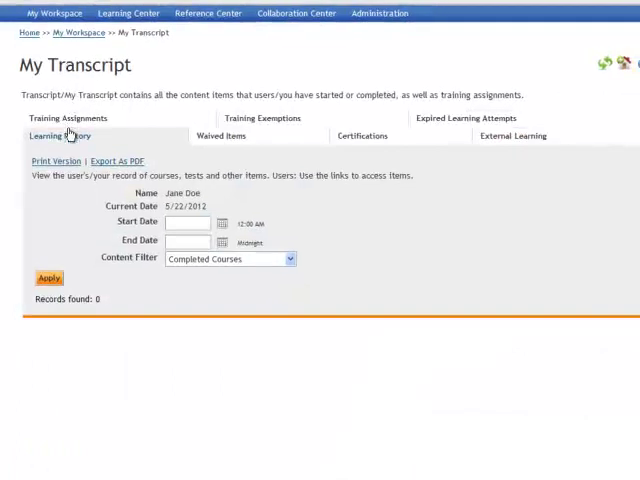
left_click(60, 118)
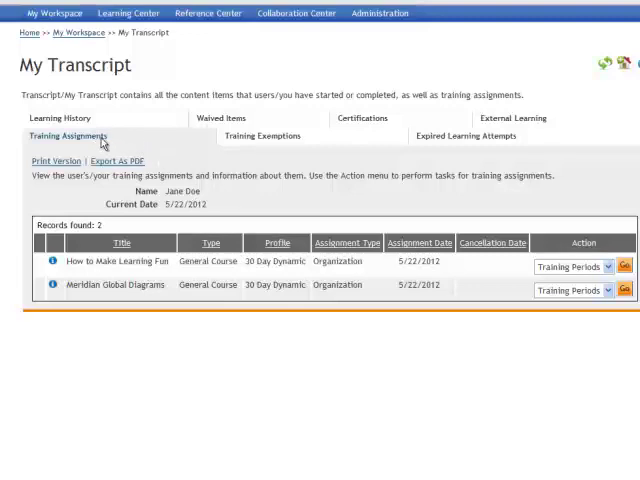
Step: Filter Learning History to All Courses, showing Business Processes 101 and Personal Protective Equipment
left_click(62, 118)
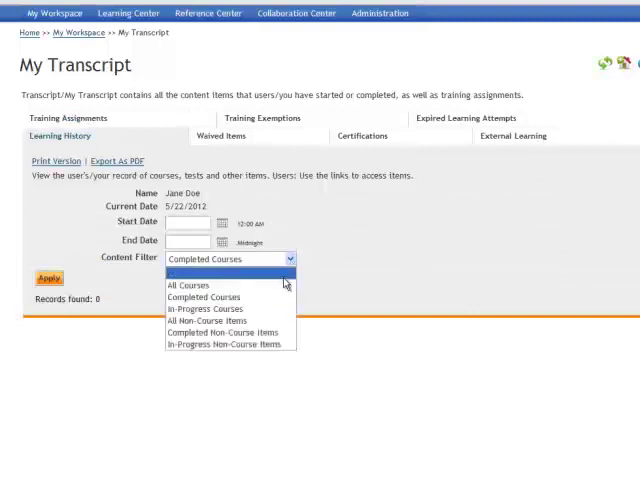
left_click(187, 285)
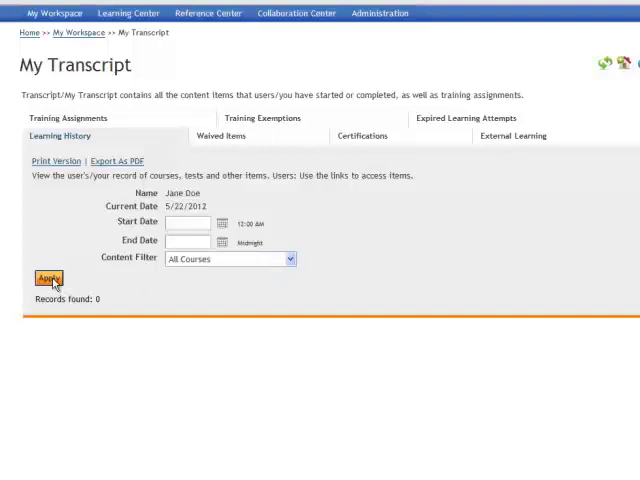
left_click(47, 278)
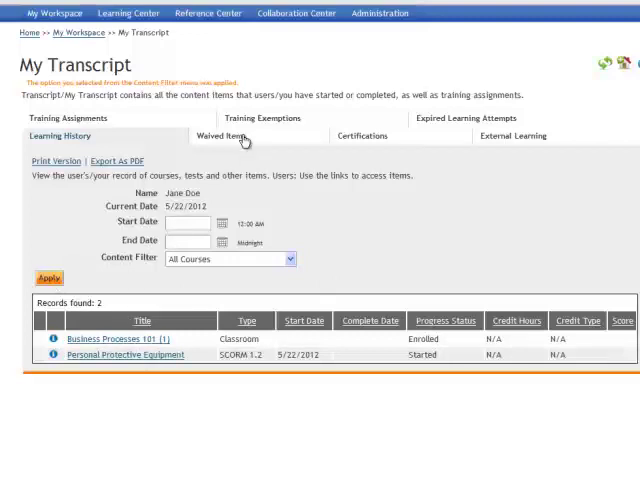
Step: Check the empty Certifications and External Learning tabs, then show the two Training Assignments
left_click(362, 135)
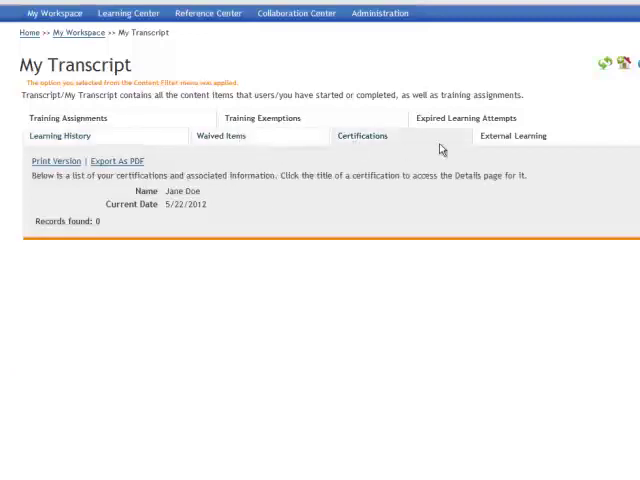
left_click(513, 136)
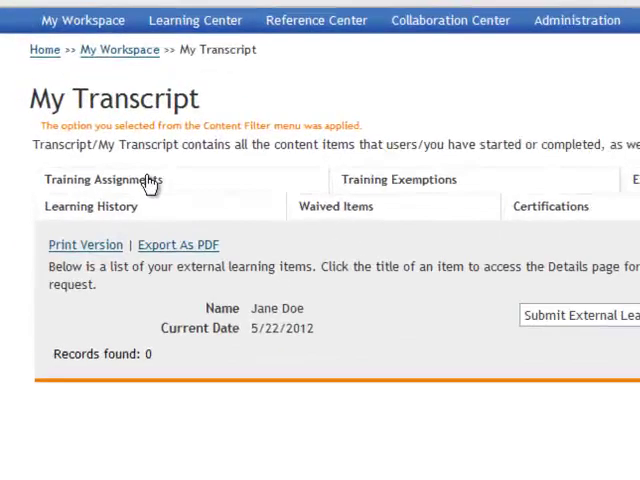
left_click(101, 180)
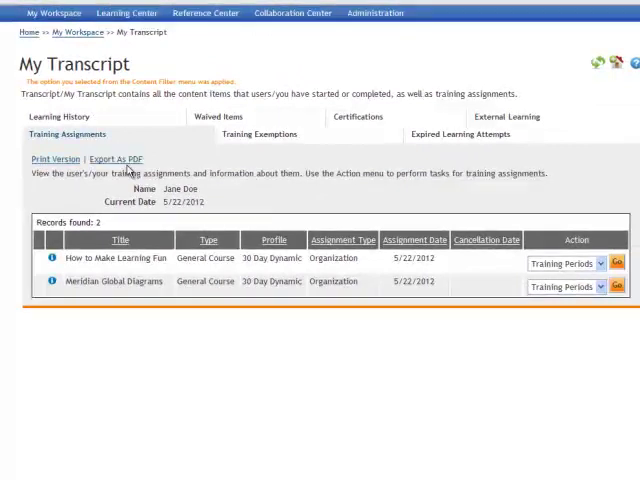
mouse_move(110, 118)
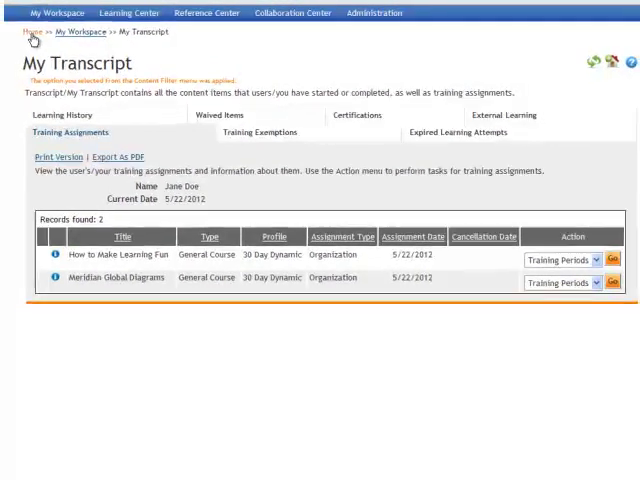
Step: Go back to My Homepage via the Home breadcrumb
left_click(36, 40)
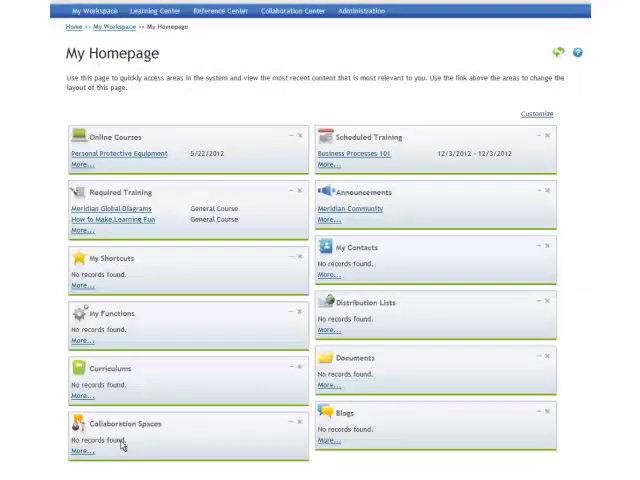
mouse_move(365, 227)
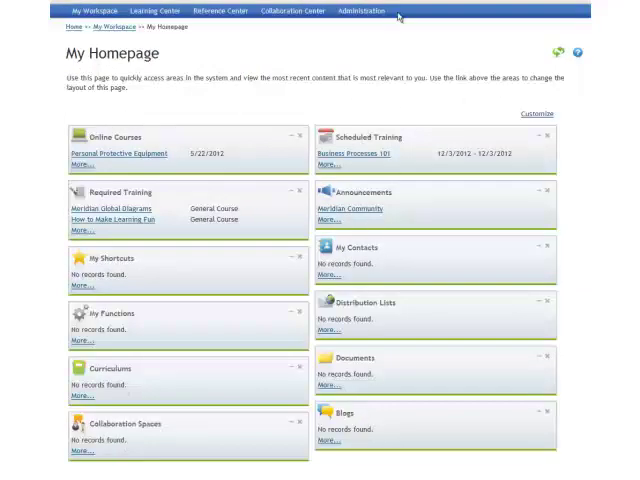
mouse_move(407, 33)
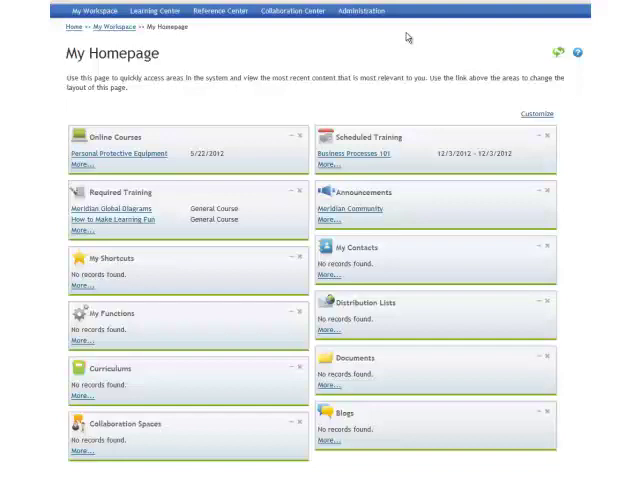